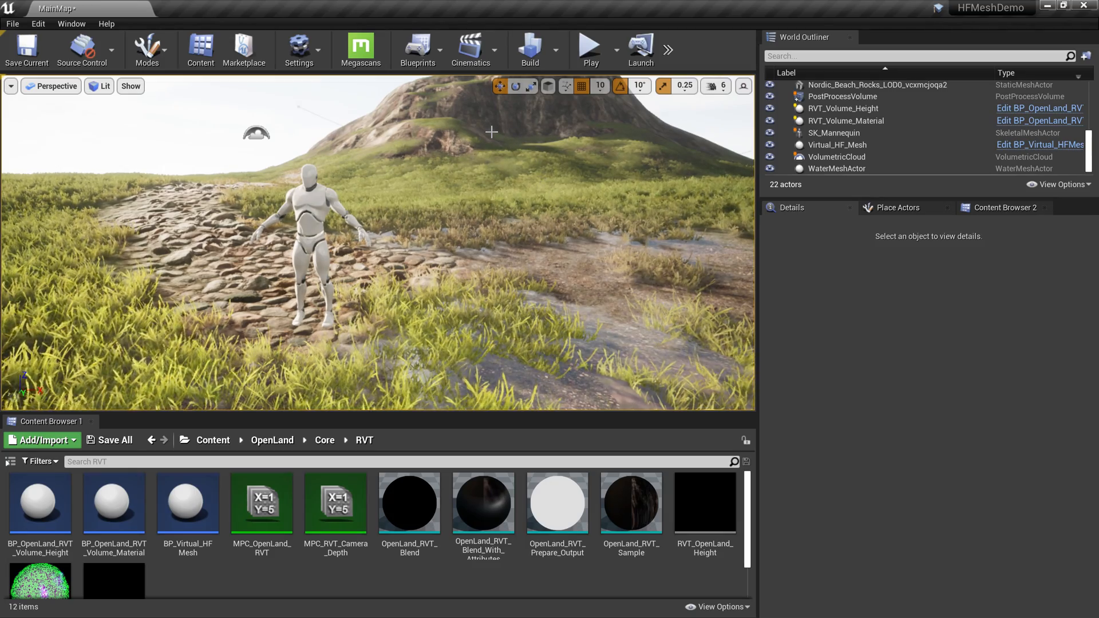
Filter MI_MyOpenLand's Details to its RVT parameters (camera depth, height offset)
{"action": "left_click", "coordinate": [876, 85]}
{"action": "type", "text": "rvt"}
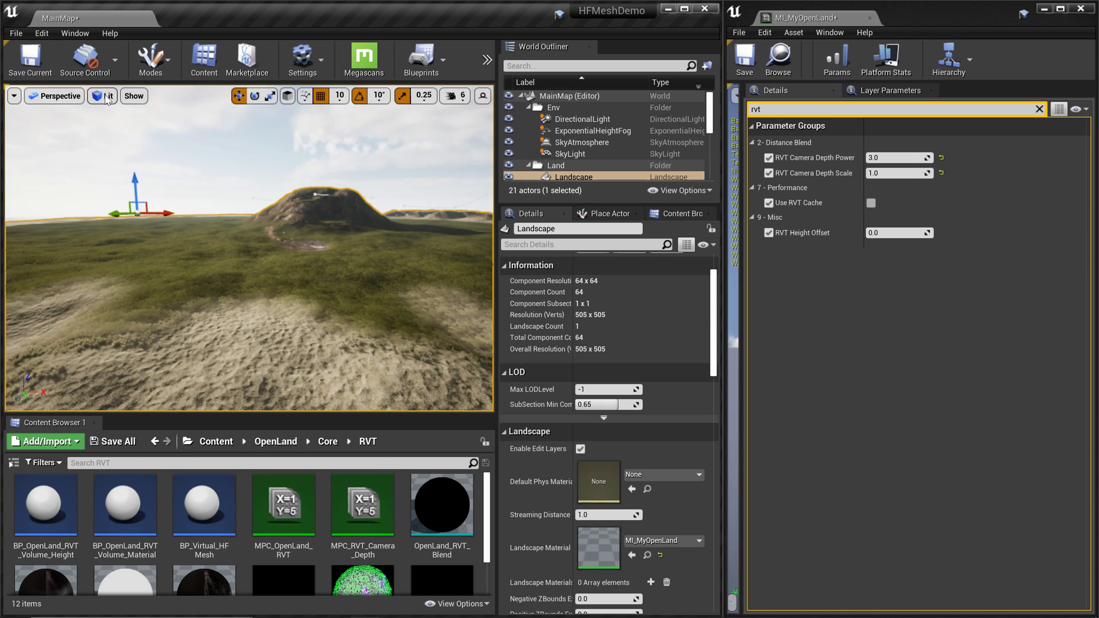
With Shader Complexity view showing, tick Use RVT Cache so the landscape turns green, then restore Lit view
{"action": "left_click", "coordinate": [104, 96]}
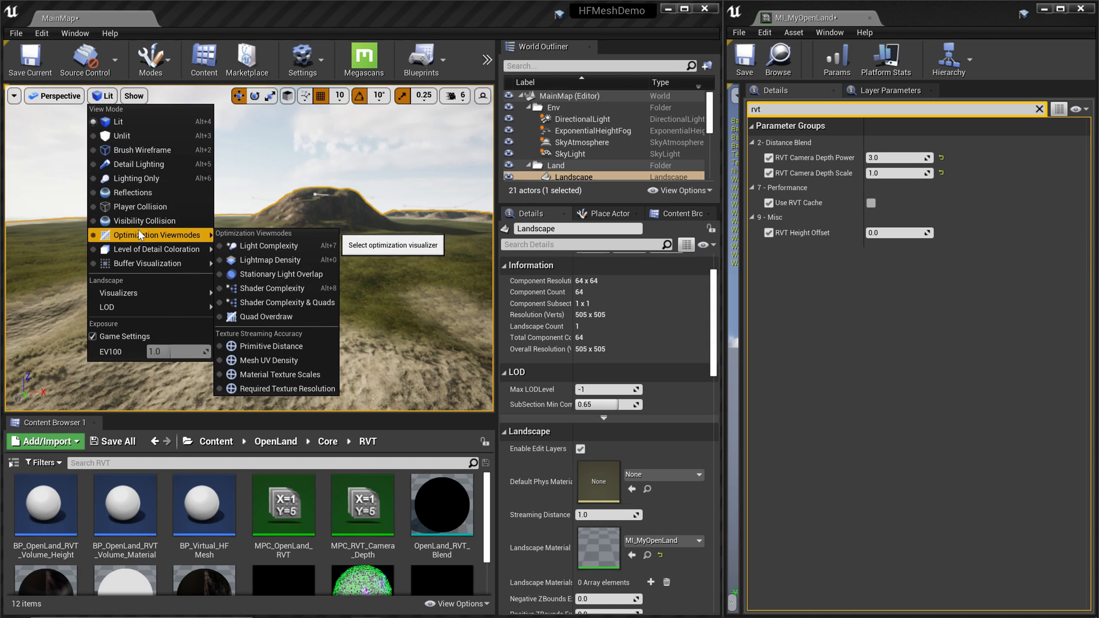
{"action": "left_click", "coordinate": [271, 289]}
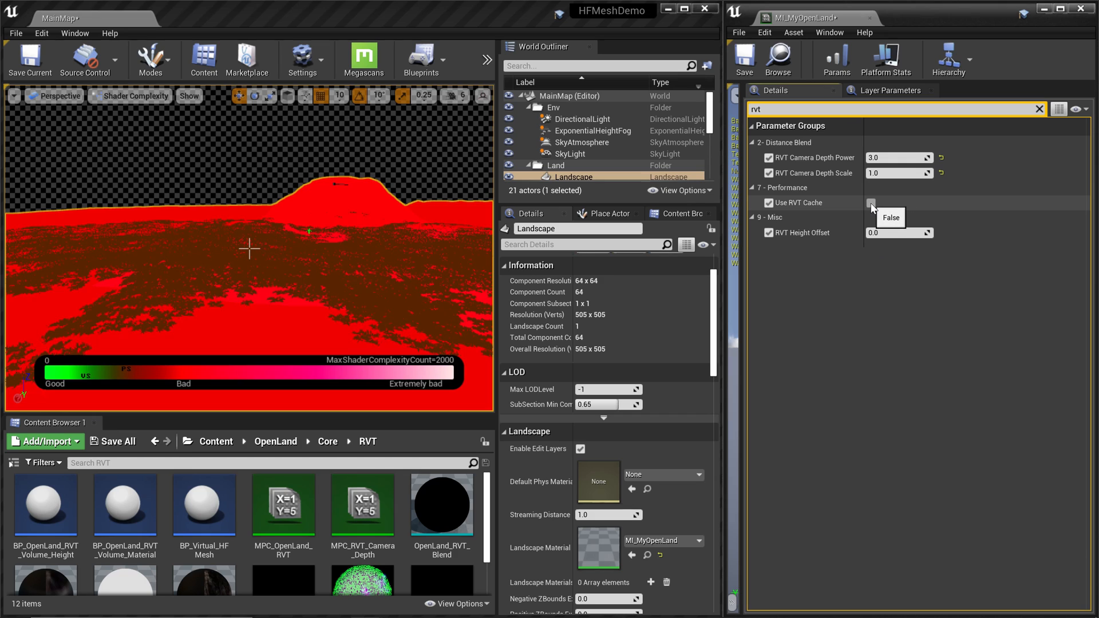
{"action": "left_click", "coordinate": [870, 203]}
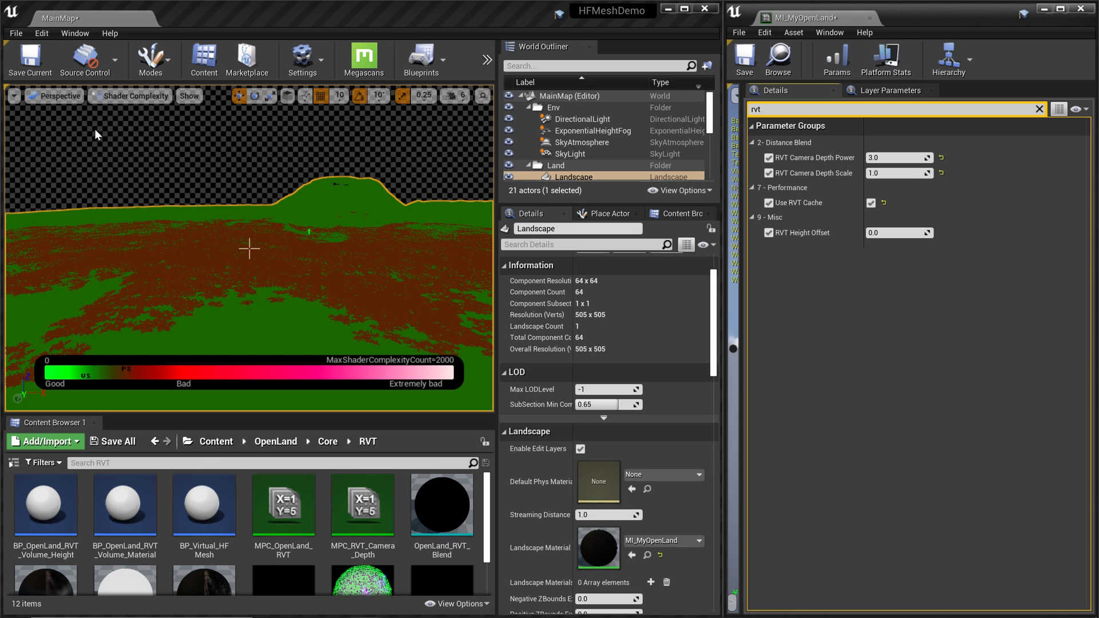
{"action": "left_click", "coordinate": [130, 97]}
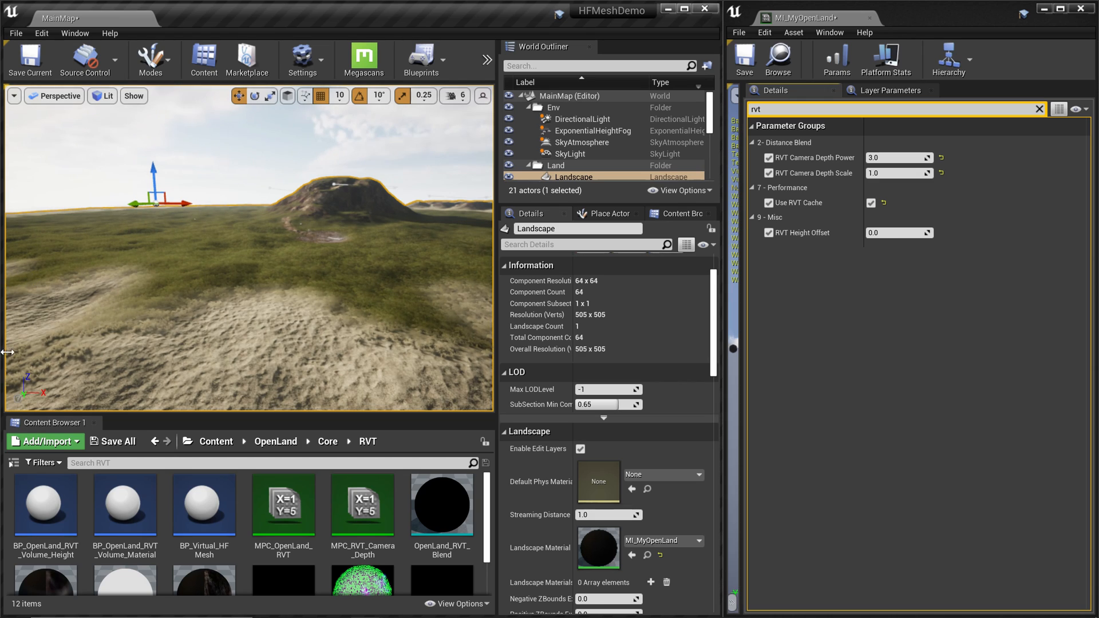
Run OpenLand_RVT_Widget from OpenLand/Widgets and Add RVT Support to the Landscape
{"action": "left_click", "coordinate": [275, 441]}
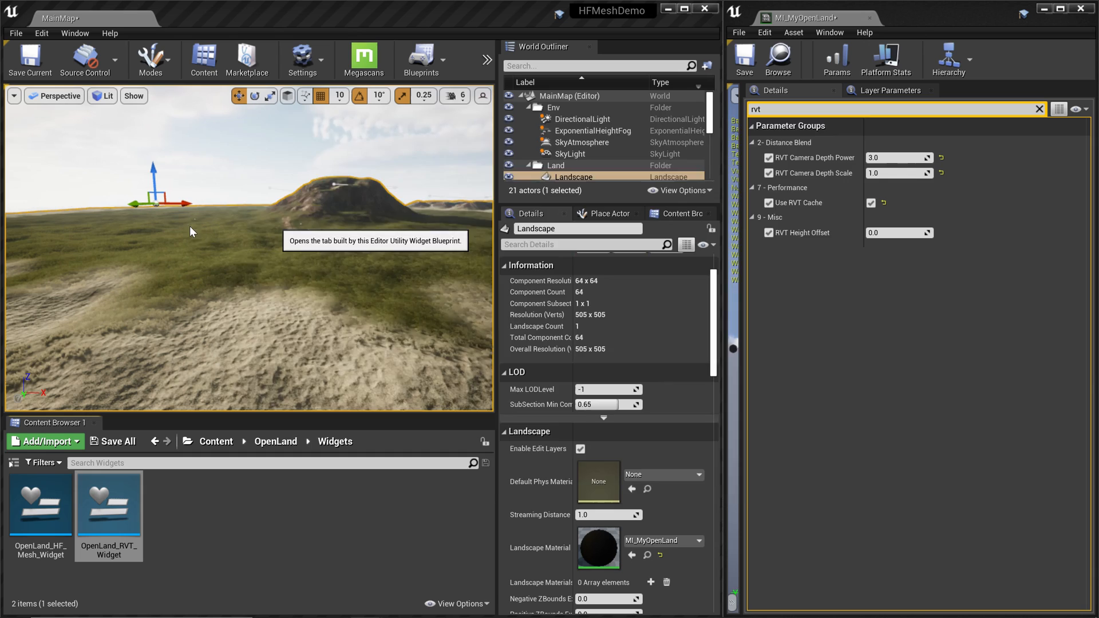
{"action": "double_click", "coordinate": [108, 503]}
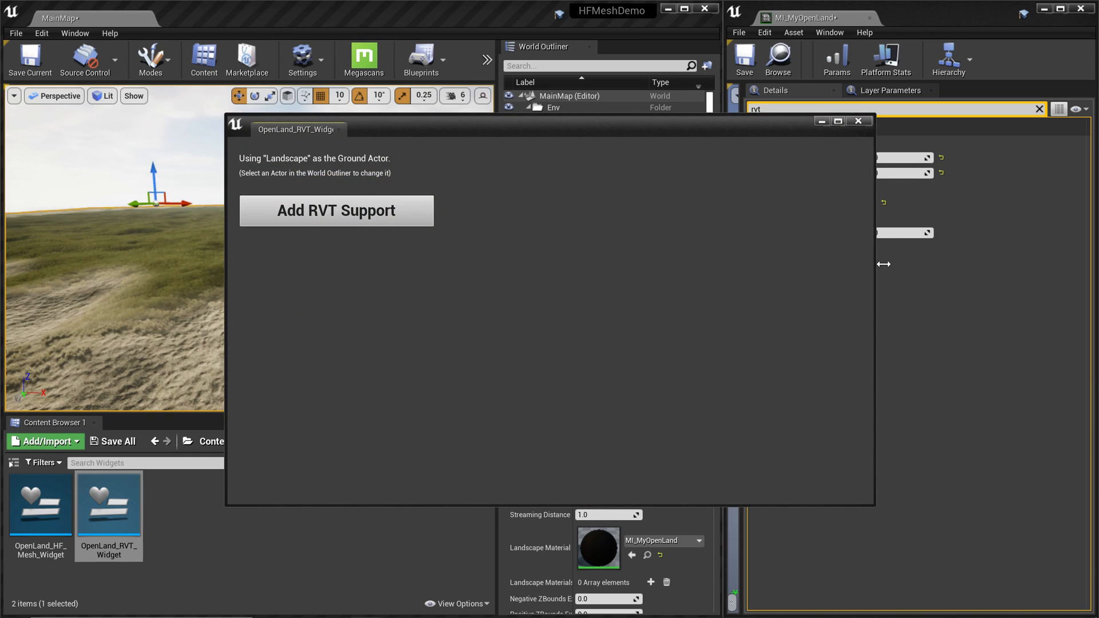
{"action": "left_click", "coordinate": [335, 211]}
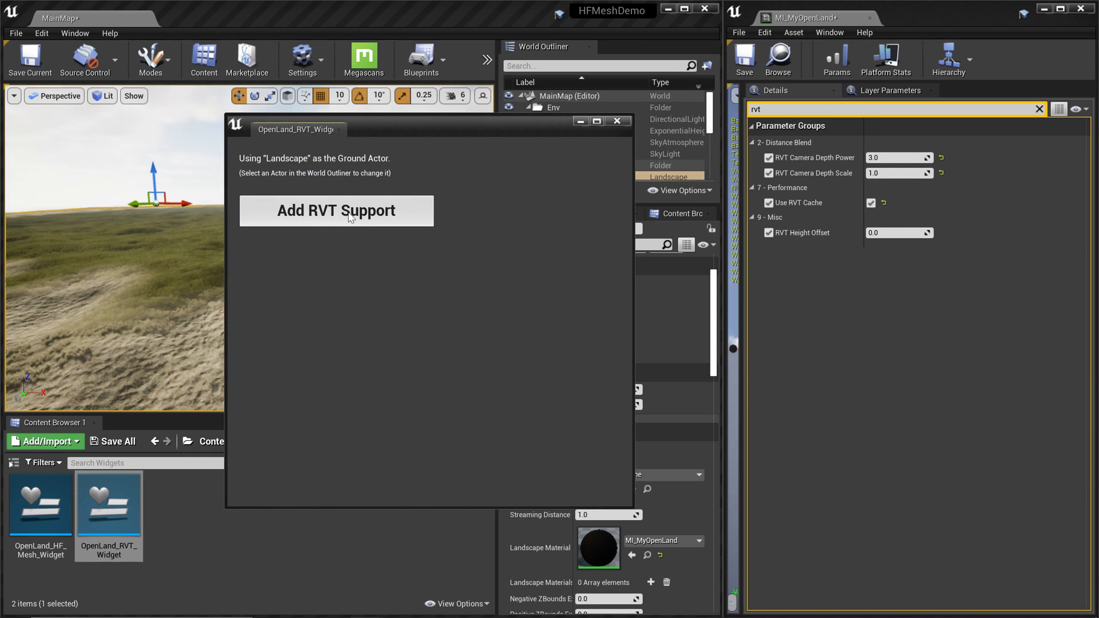
{"action": "left_click", "coordinate": [335, 210]}
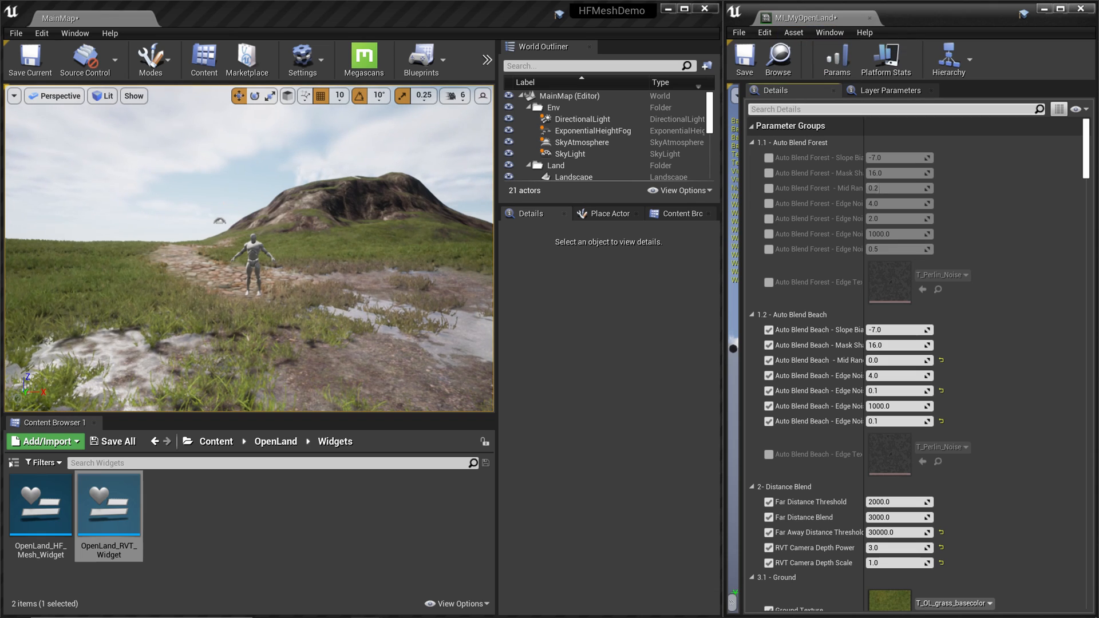
Search the Details for 'grass', select the Landscape, and refilter to the RVT settings
{"action": "type", "text": "grass"}
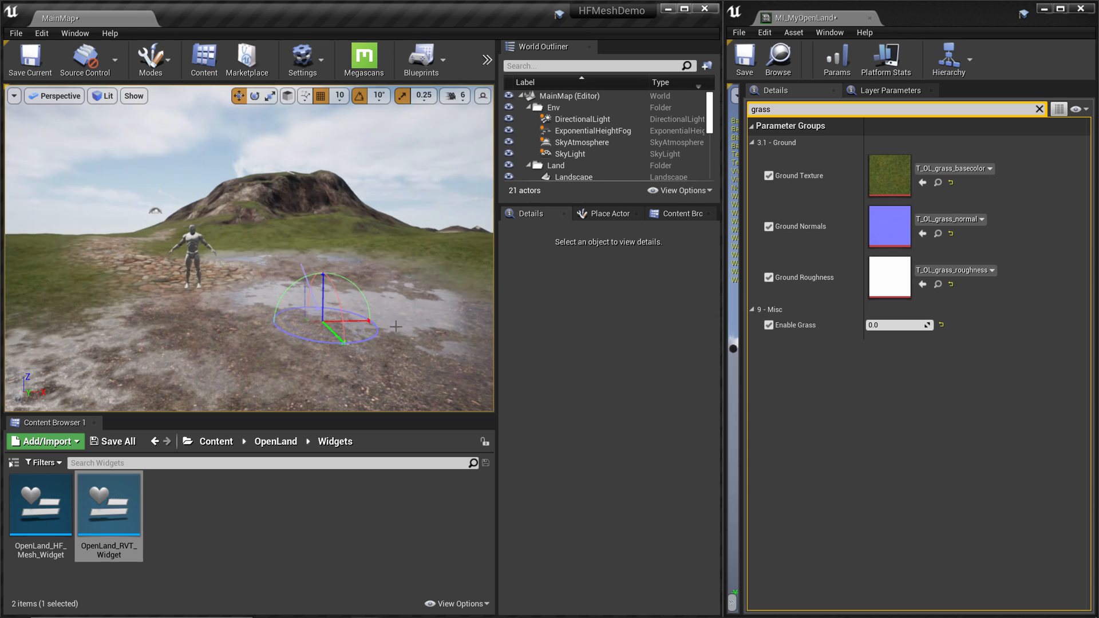
{"action": "left_click", "coordinate": [572, 176]}
{"action": "type", "text": "RVT"}
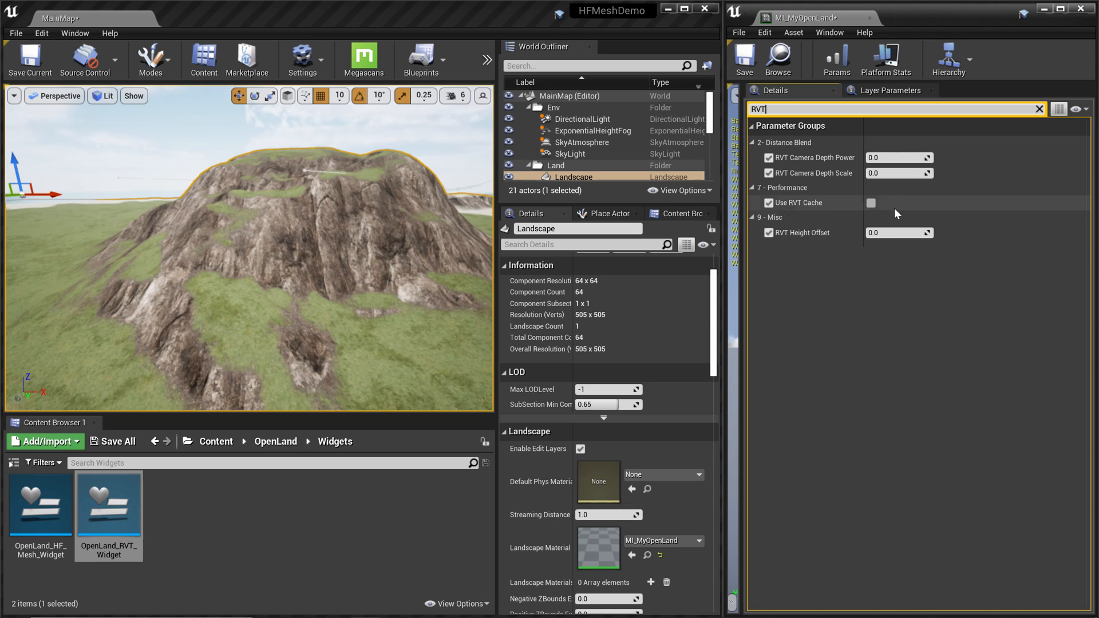
Toggle Use RVT Cache off and on to compare the landscape, leaving it ticked
{"action": "left_click", "coordinate": [871, 202]}
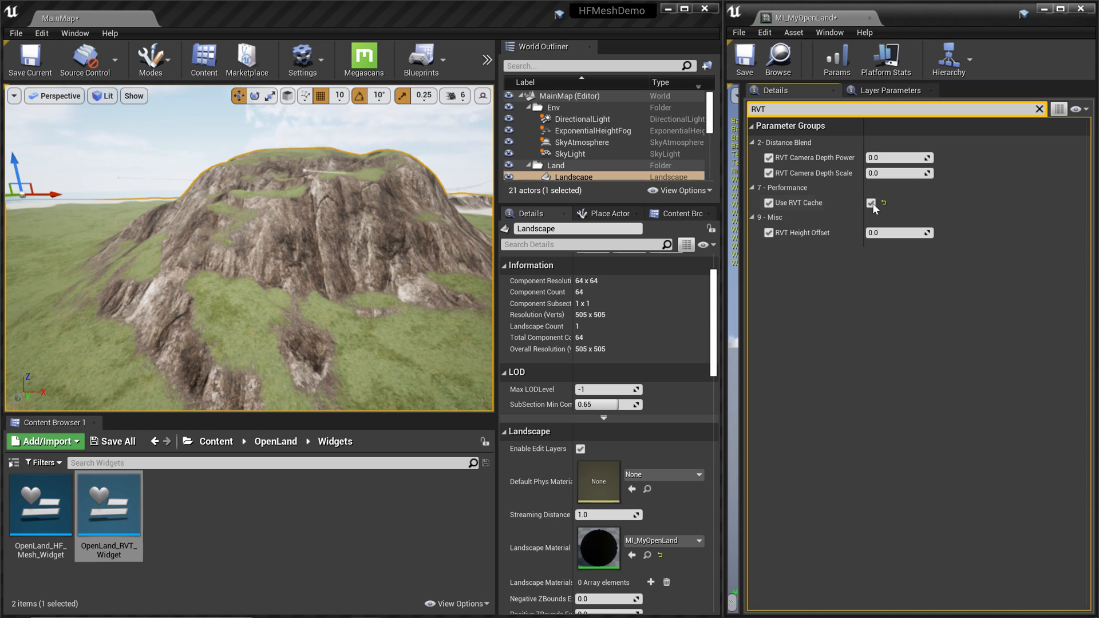
{"action": "left_click", "coordinate": [871, 203]}
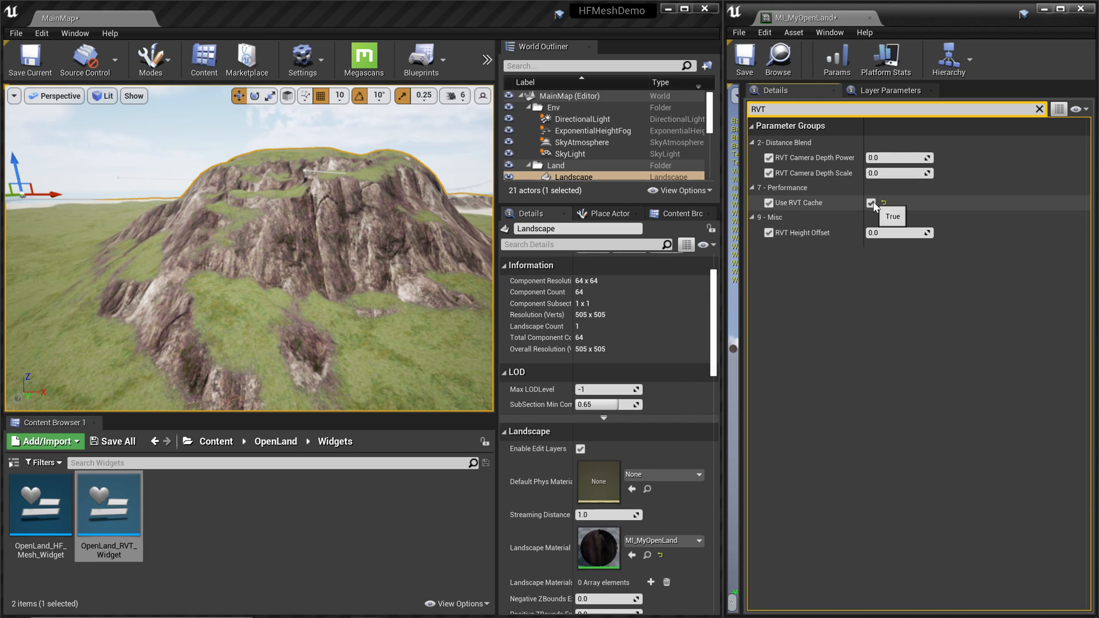
{"action": "left_click", "coordinate": [871, 202]}
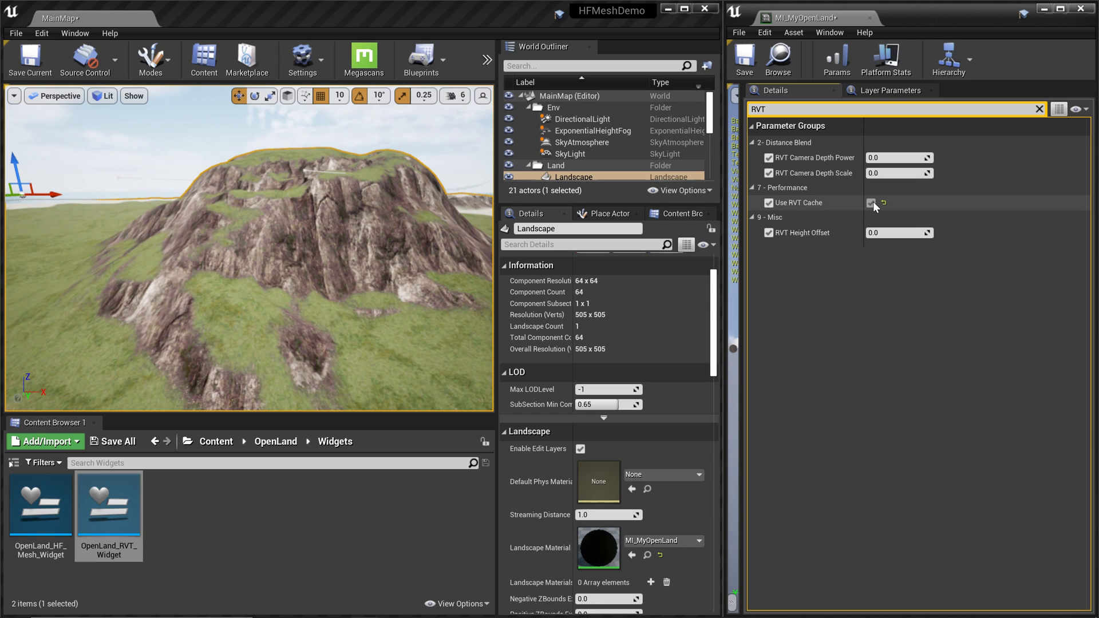
{"action": "left_click", "coordinate": [872, 202]}
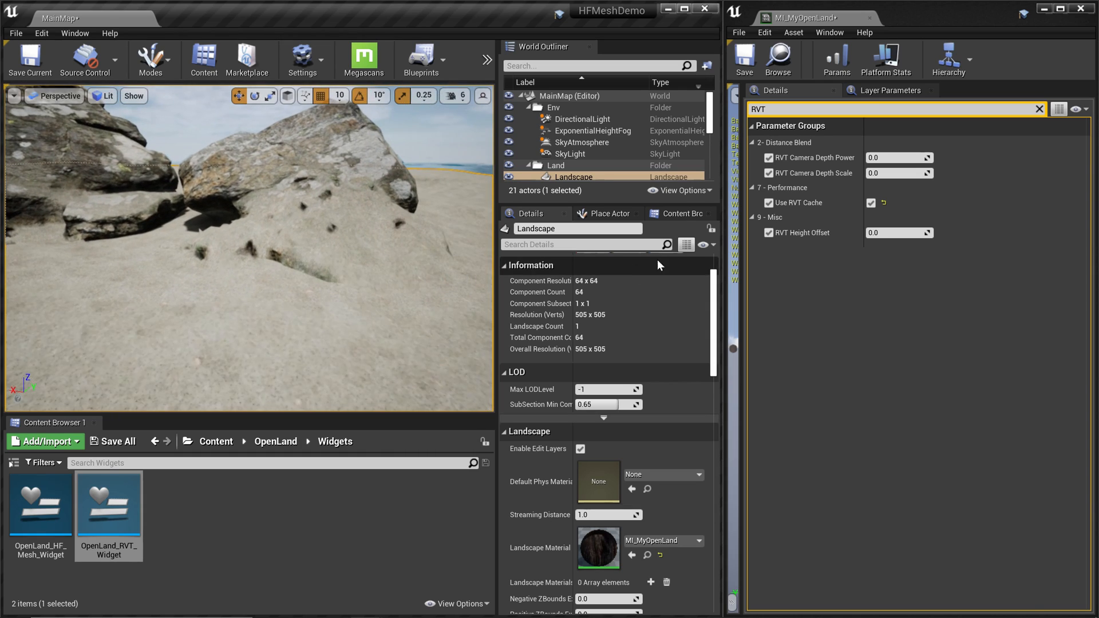
{"action": "left_click", "coordinate": [883, 203]}
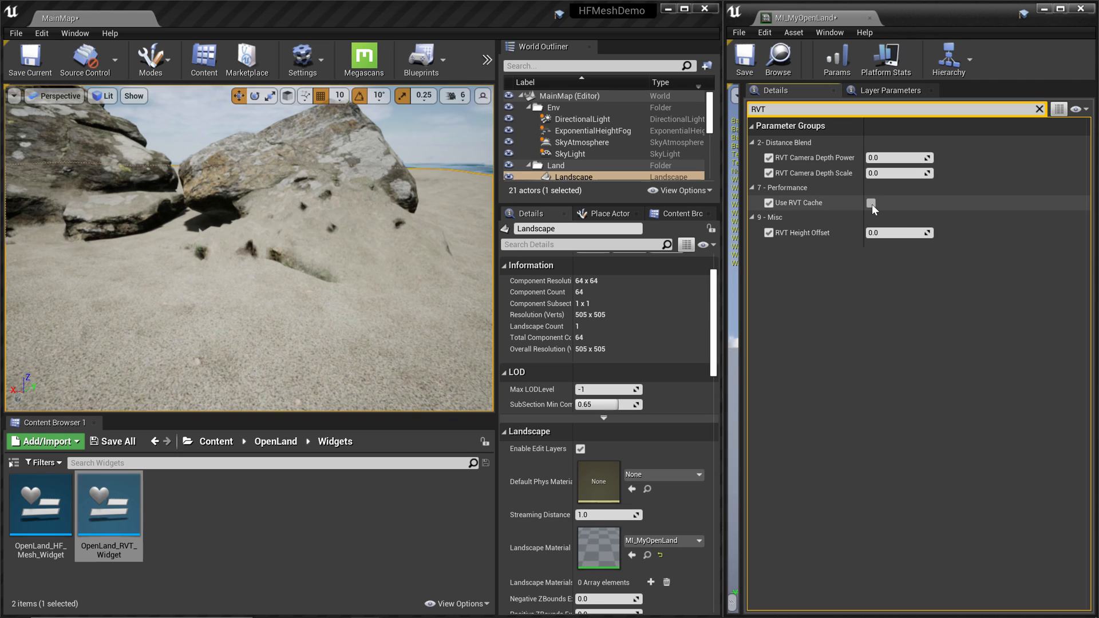
{"action": "left_click", "coordinate": [871, 203]}
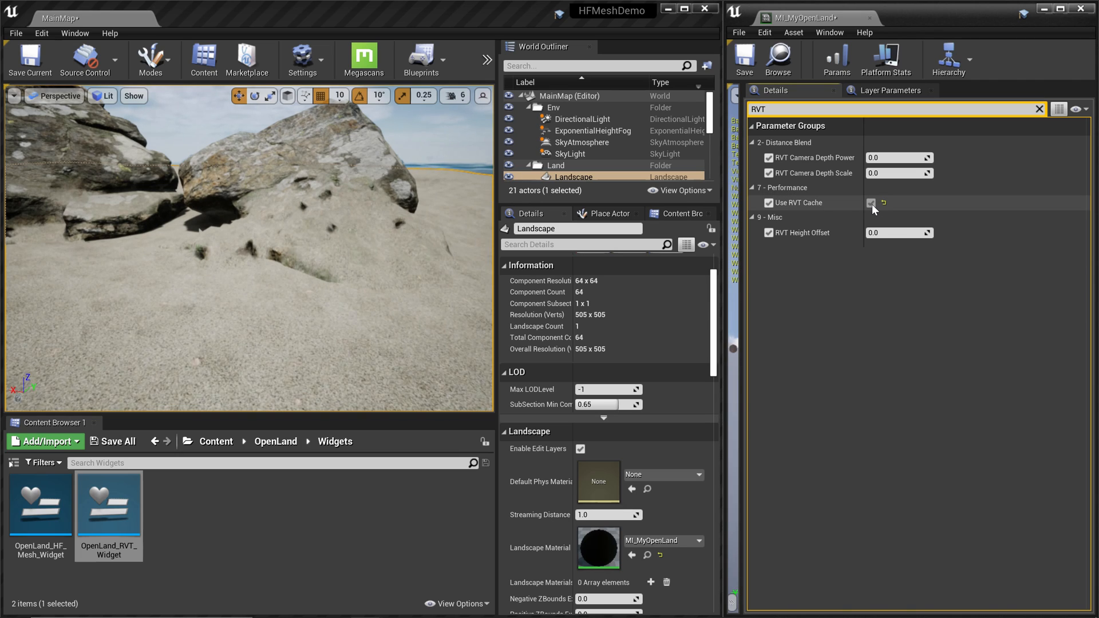
{"action": "left_click", "coordinate": [871, 202]}
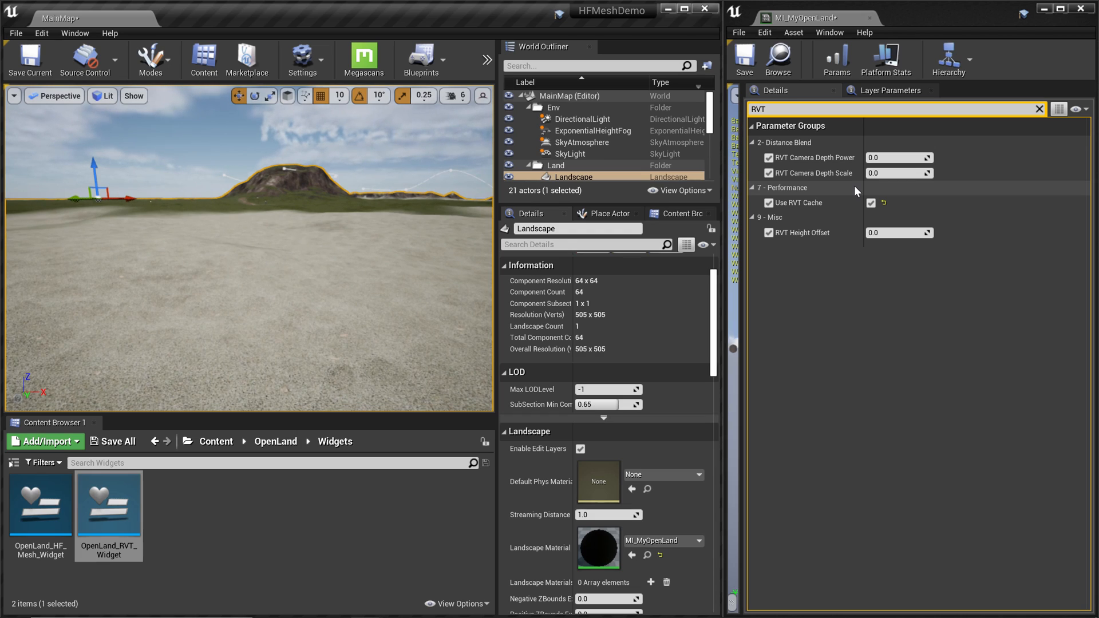
Untick Use RVT Cache on MI_MyOpenLand, showing the grassy terrain and dirt path
{"action": "left_click", "coordinate": [872, 203]}
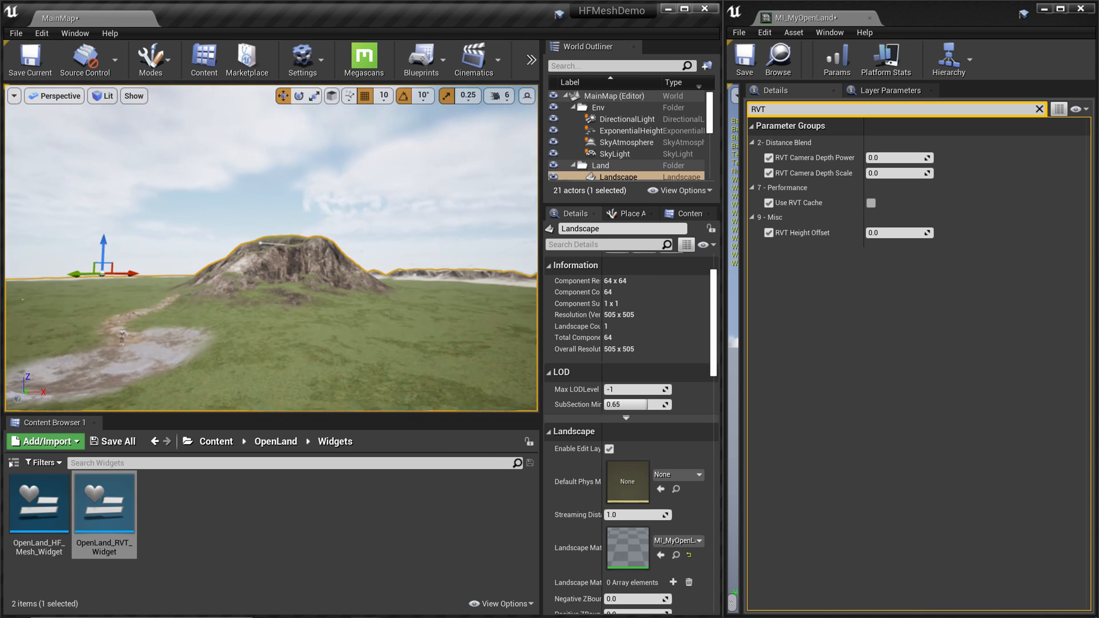
{"action": "double_click", "coordinate": [103, 497]}
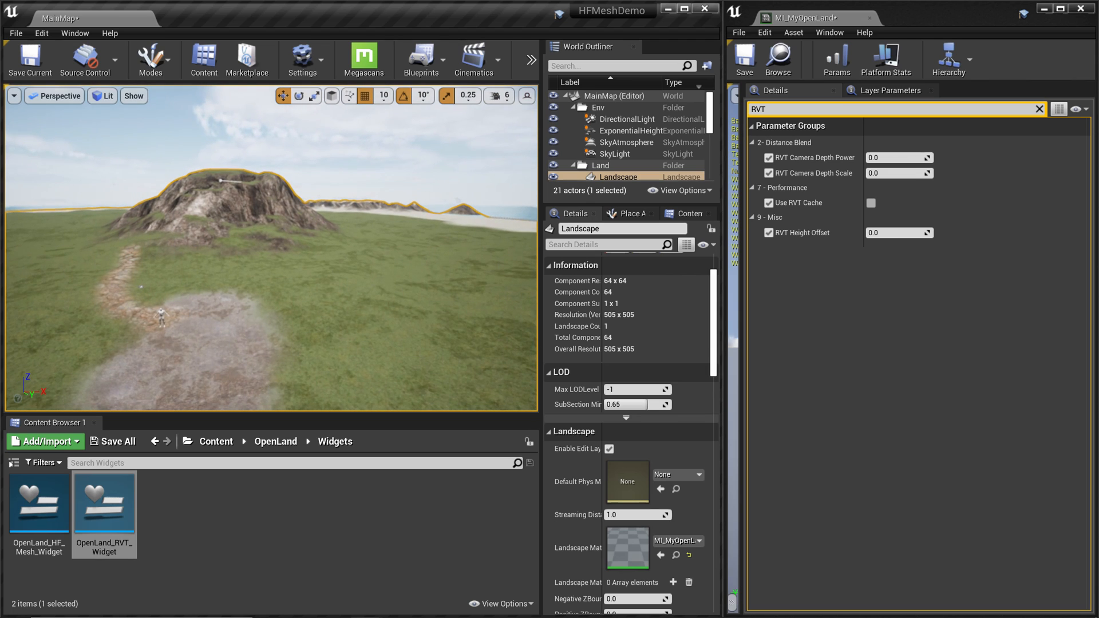
Tick Use RVT Cache, set RVT Camera Depth Power 2.0 and Scale 24.0, and clear the search filter
{"action": "left_click", "coordinate": [871, 203]}
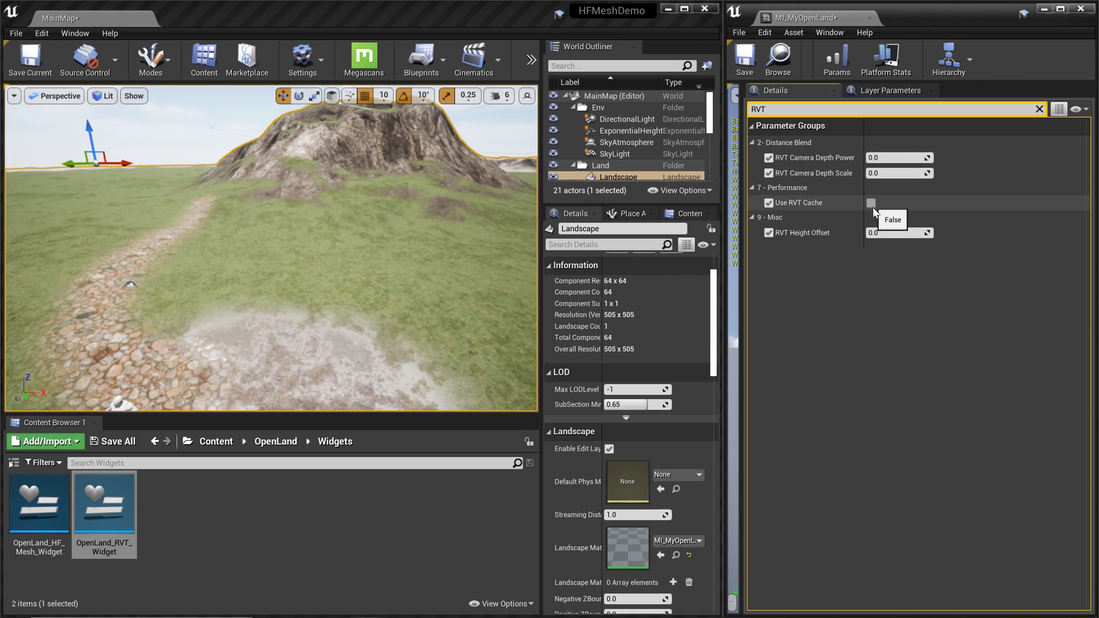
{"action": "left_click", "coordinate": [872, 203]}
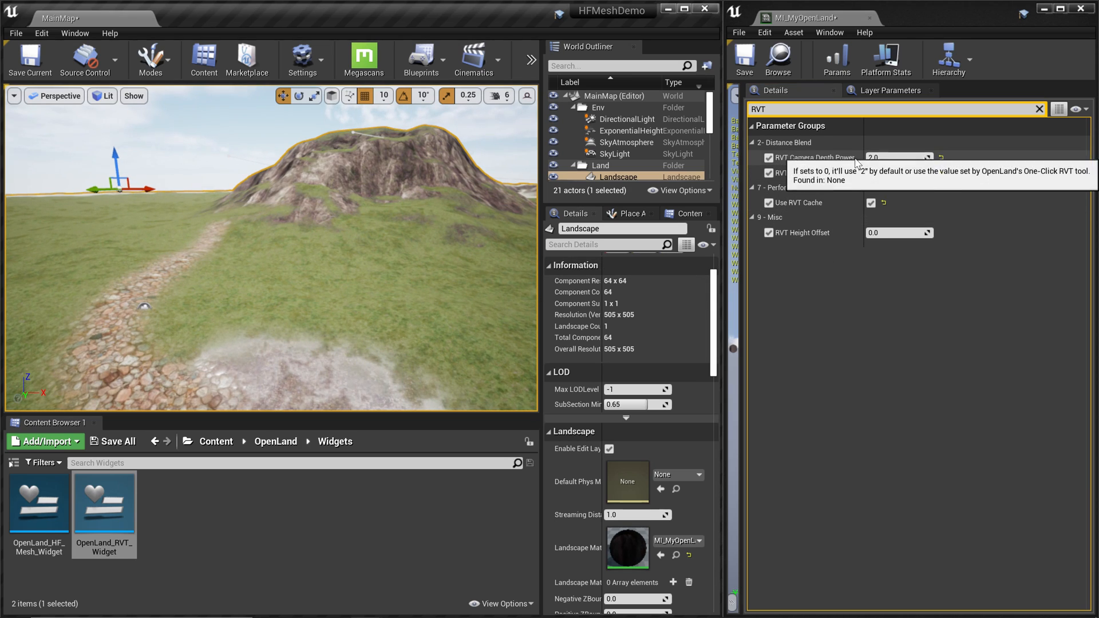
{"action": "mouse_move", "coordinate": [821, 243]}
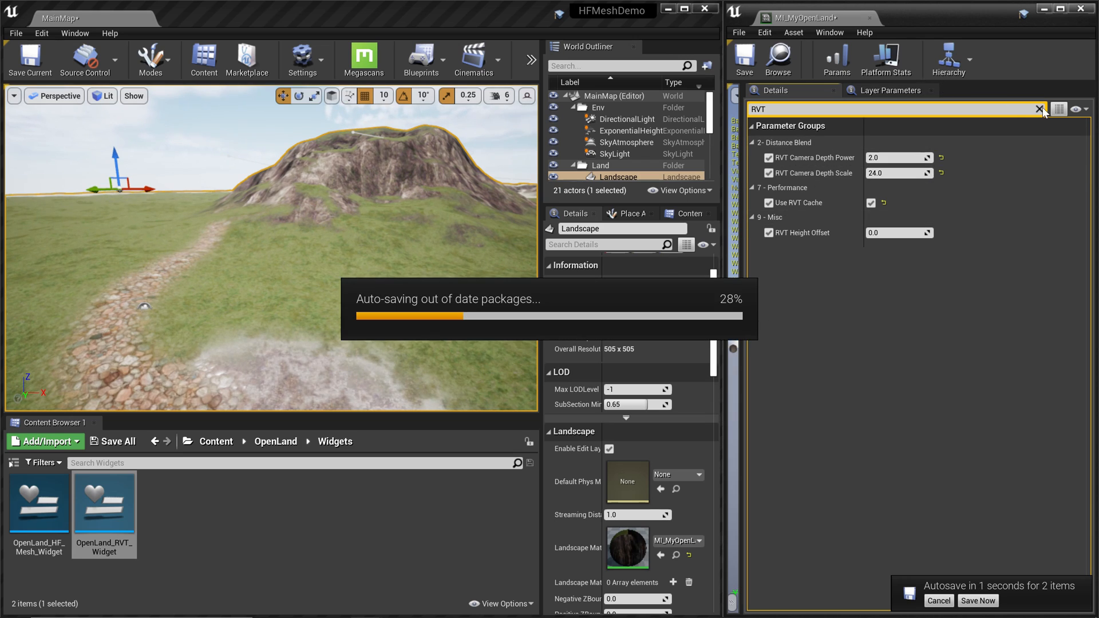
{"action": "left_click", "coordinate": [1038, 108]}
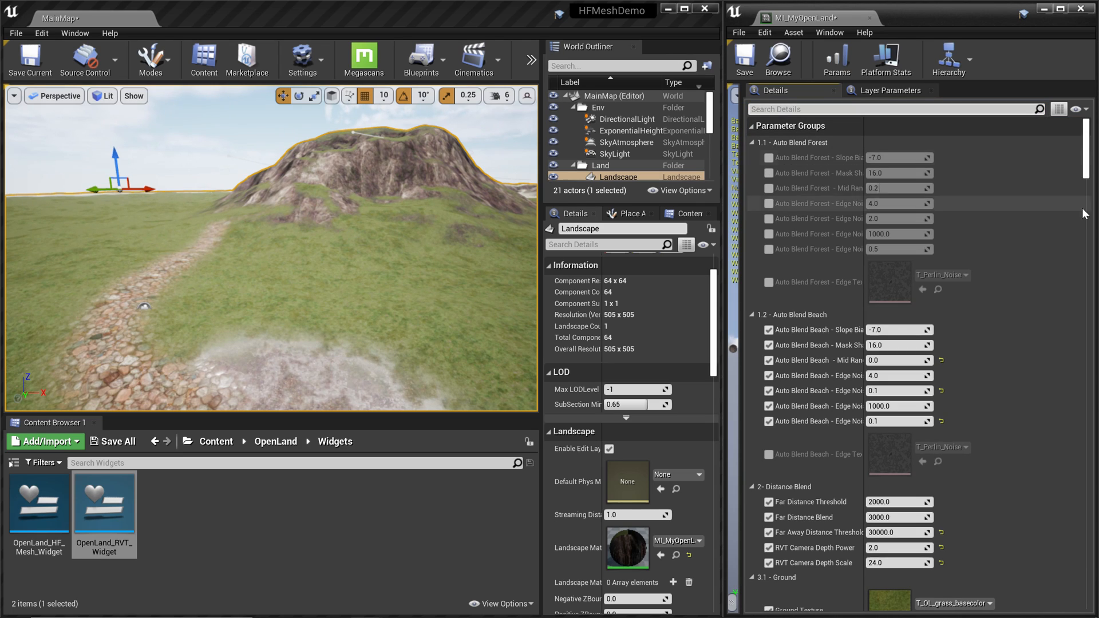
{"action": "scroll", "scroll_direction": "down", "scroll_amount": 3}
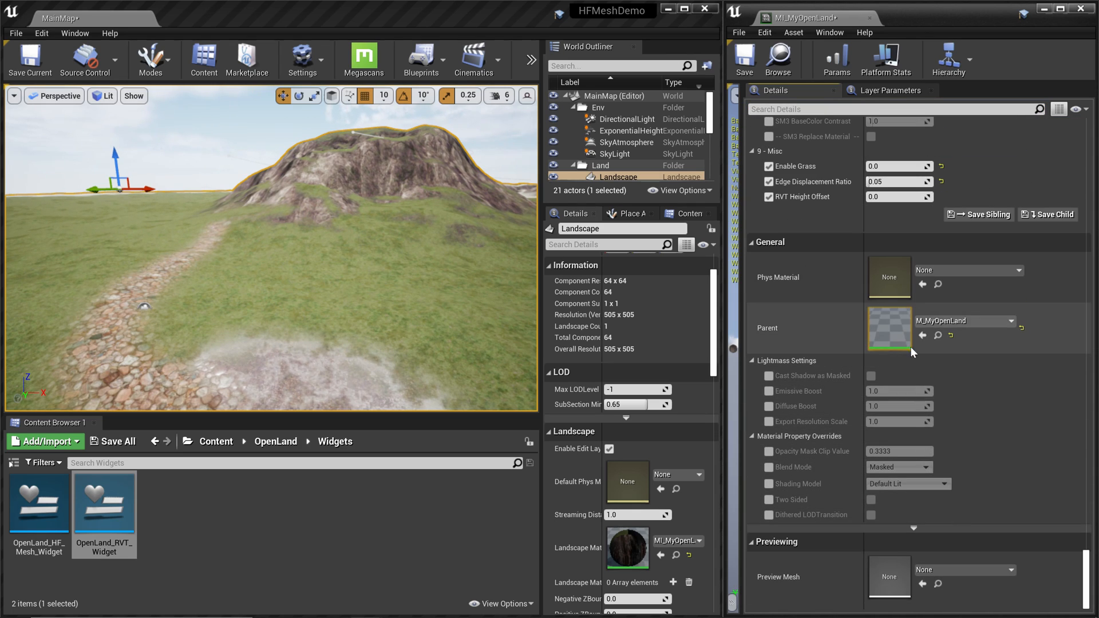
{"action": "mouse_move", "coordinate": [897, 330]}
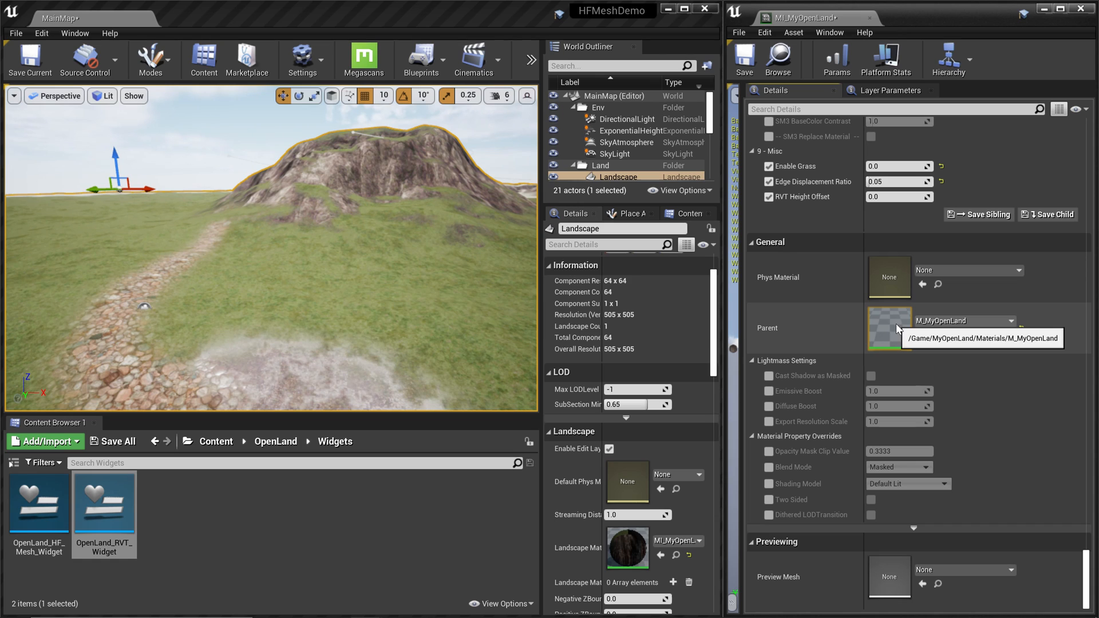
Open parent M_MyOpenLand in the Material Editor and zoom to the RVT Output & Sampling group
{"action": "double_click", "coordinate": [888, 329]}
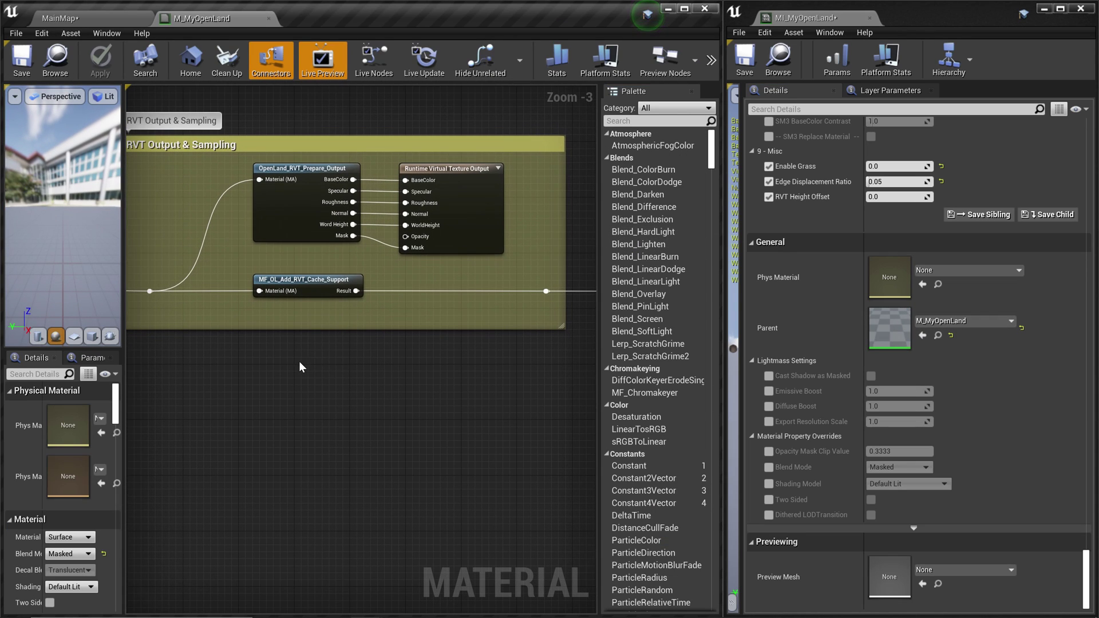
{"action": "scroll", "scroll_direction": "up", "scroll_amount": 3}
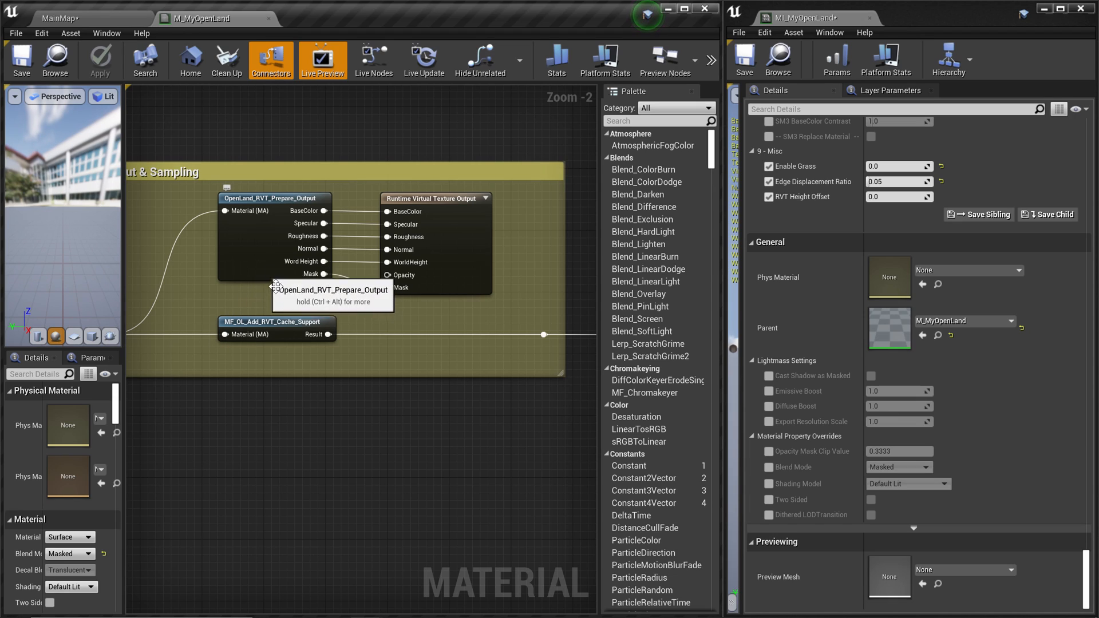
{"action": "mouse_move", "coordinate": [463, 233]}
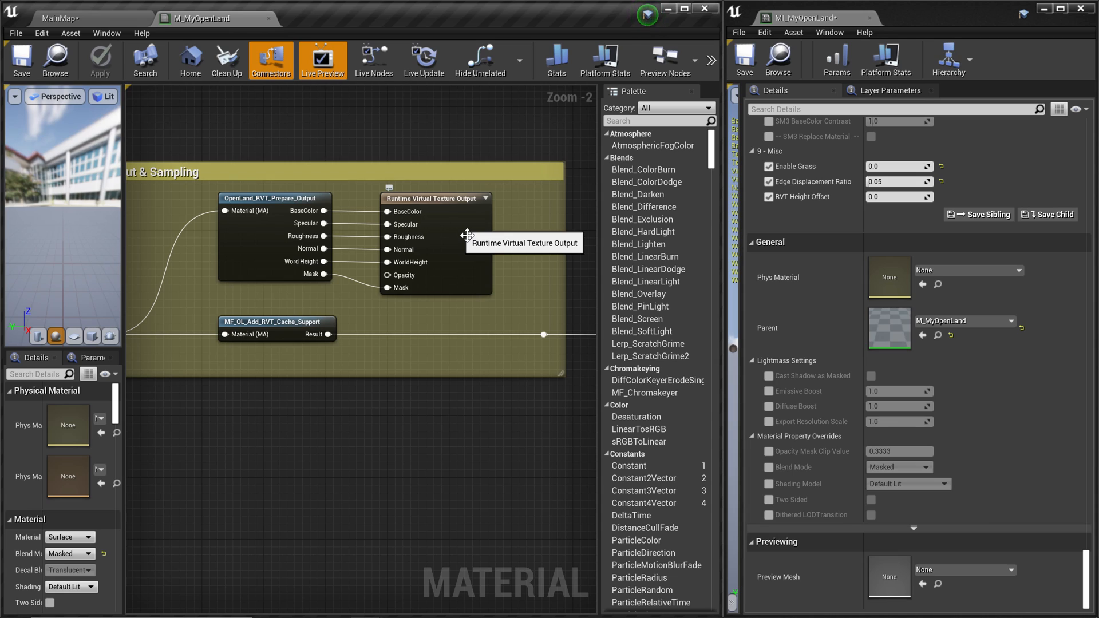
{"action": "scroll", "scroll_direction": "down", "scroll_amount": 3}
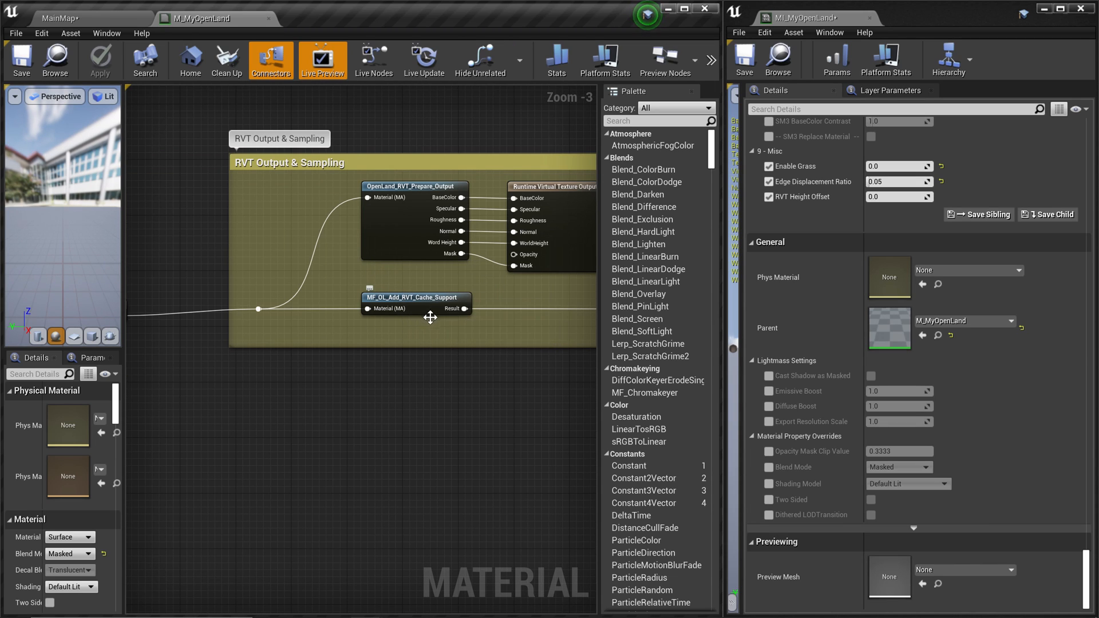
Open MF_OL_Add_RVT_Cache_Support to review its Use RVT Cache switch
{"action": "left_click", "coordinate": [415, 297]}
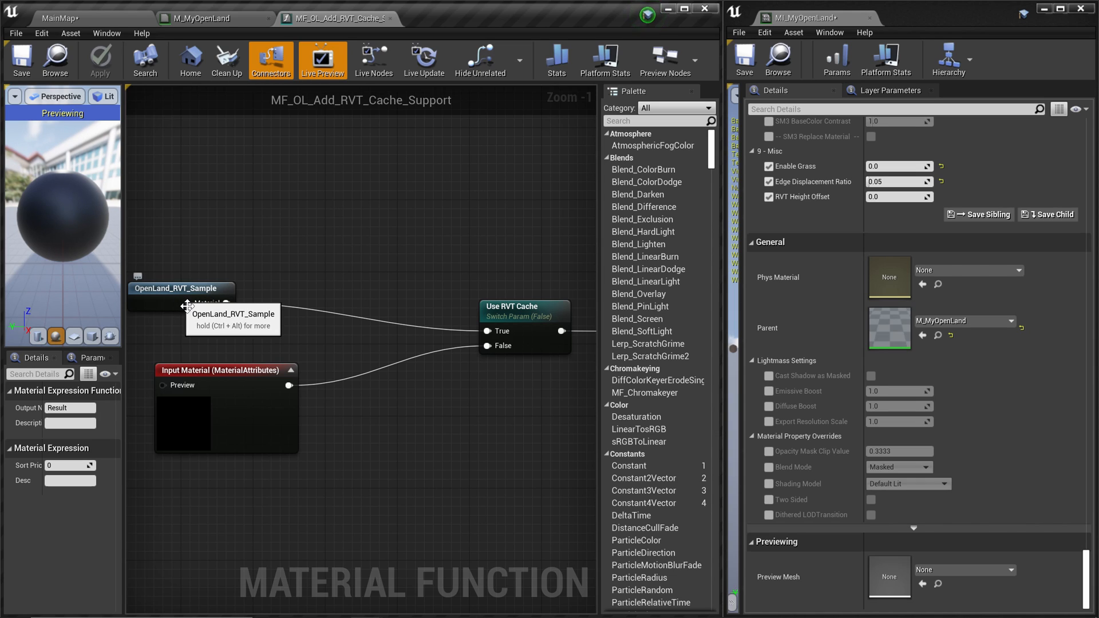
{"action": "mouse_move", "coordinate": [185, 304]}
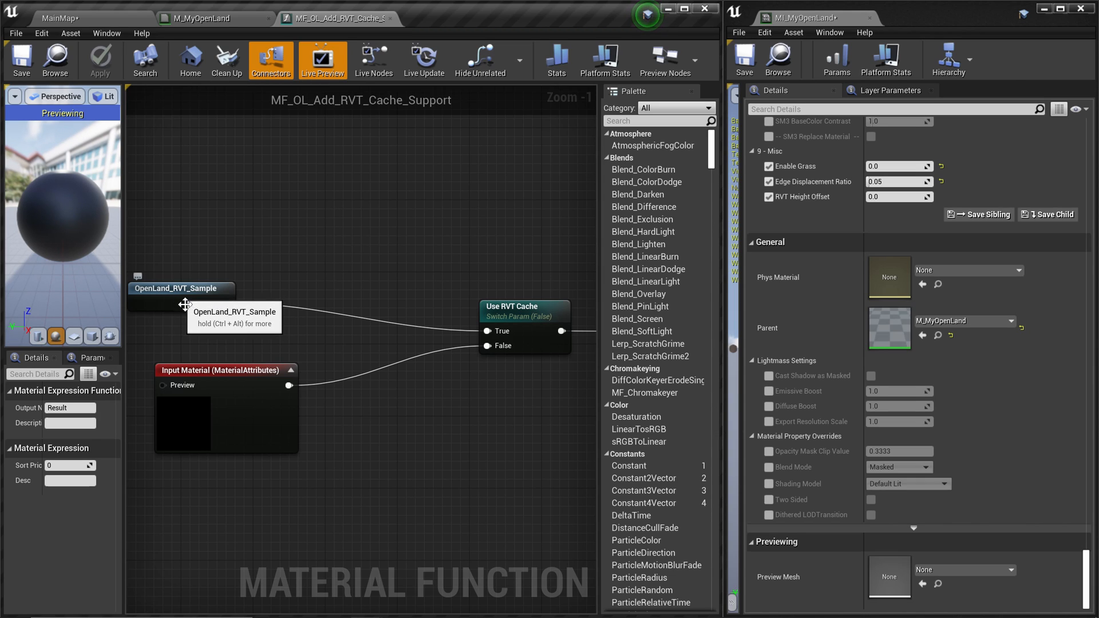
{"action": "mouse_move", "coordinate": [477, 343]}
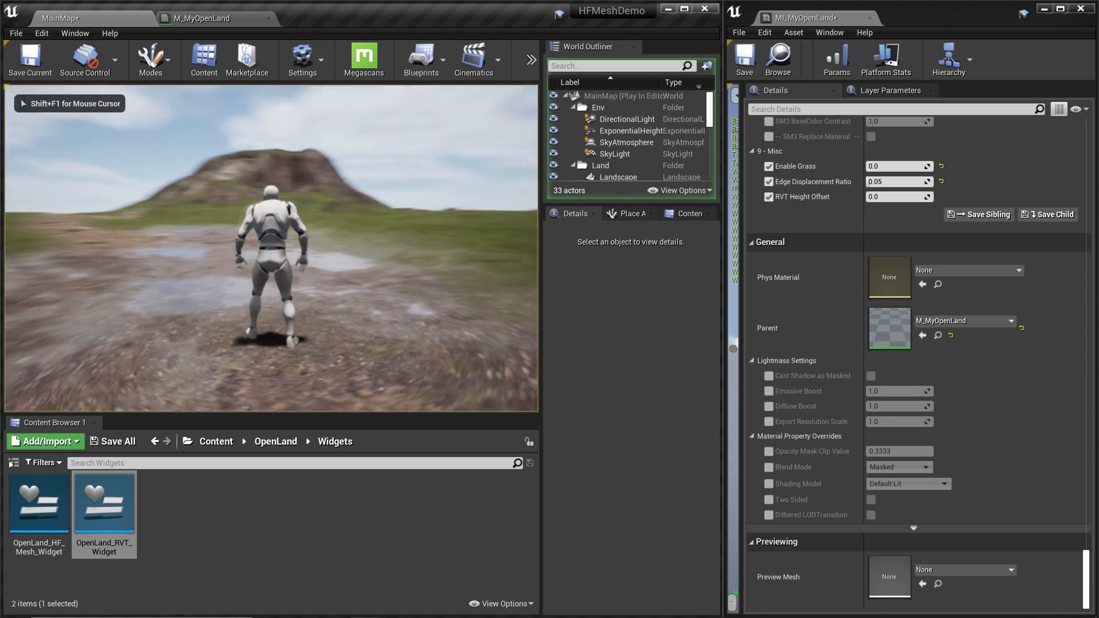
Stop the Play In Editor session and return to the terrain level
{"action": "left_click", "coordinate": [618, 176]}
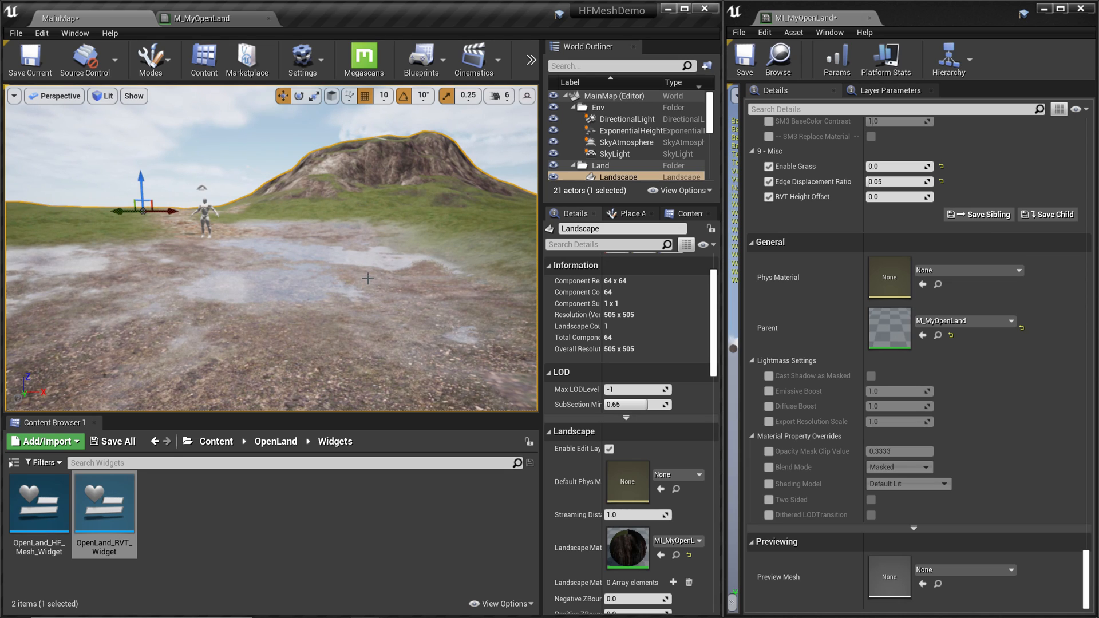
Scroll the Details panel to reach the RVT volume's Virtual Texture assignment
{"action": "scroll", "scroll_direction": "down", "scroll_amount": 3}
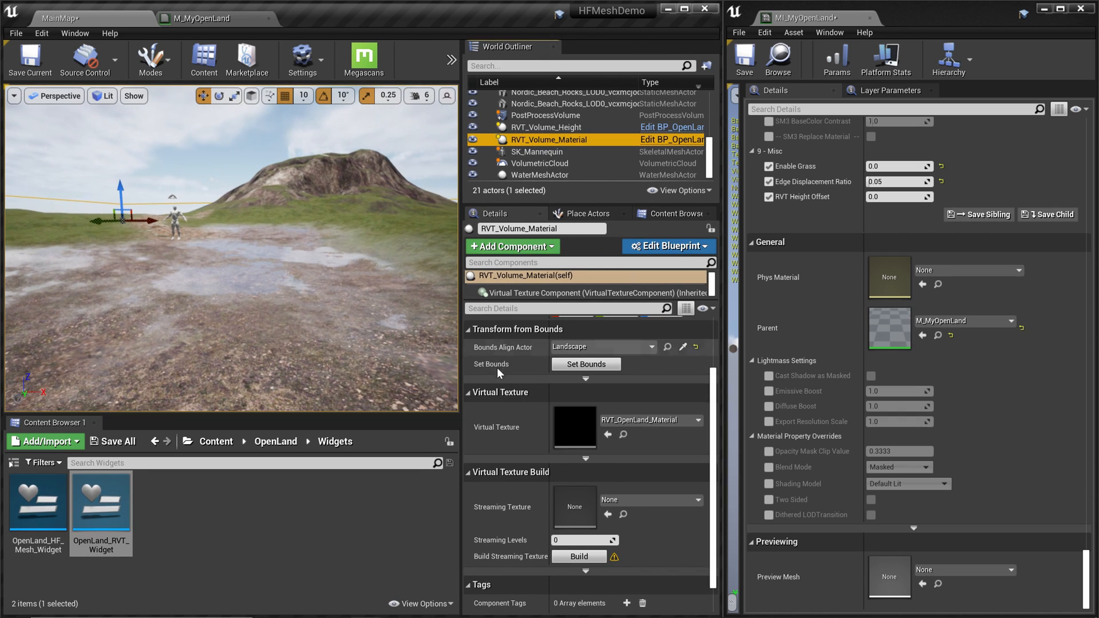
{"action": "mouse_move", "coordinate": [574, 427]}
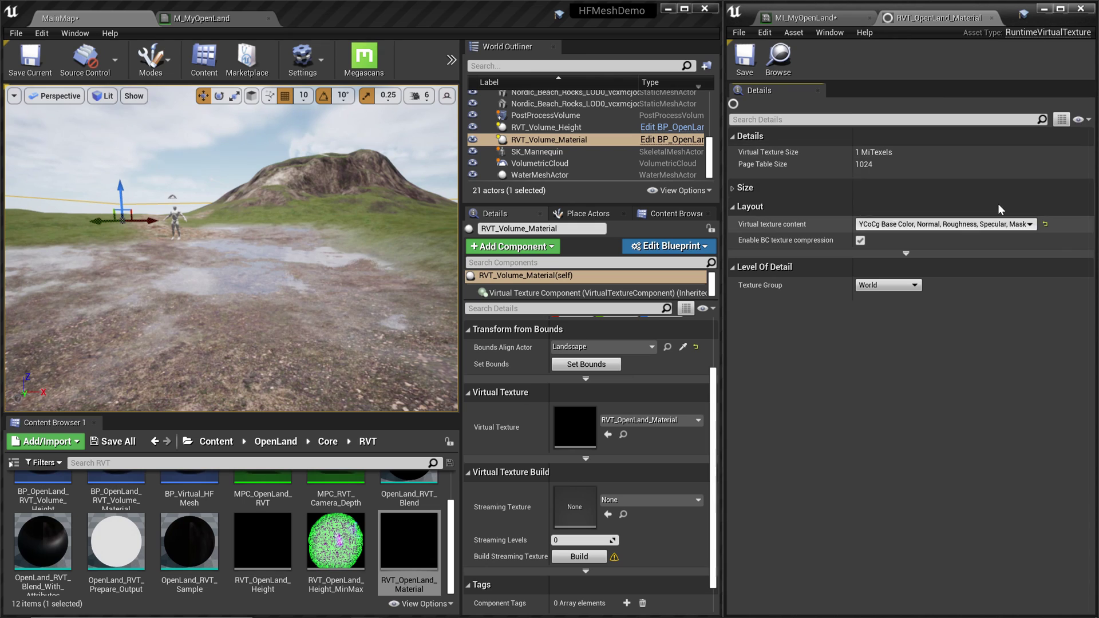
Expand Size and raise the virtual texture's size in tiles to 8 (256 KiTexels)
{"action": "left_click", "coordinate": [743, 187]}
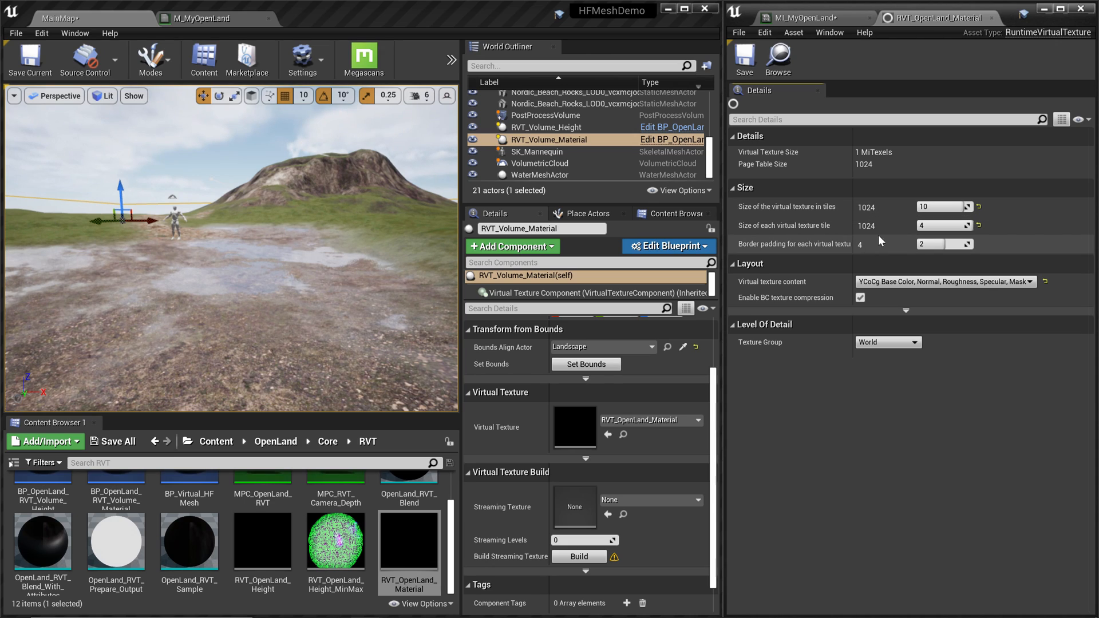
{"action": "mouse_move", "coordinate": [941, 236]}
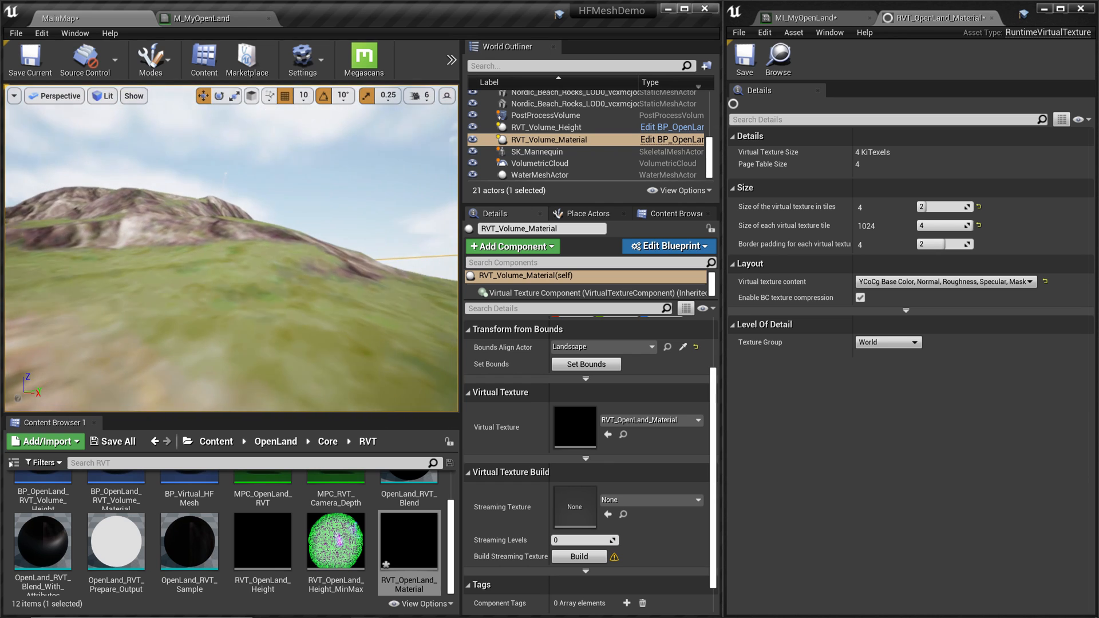
{"action": "left_click", "coordinate": [535, 139]}
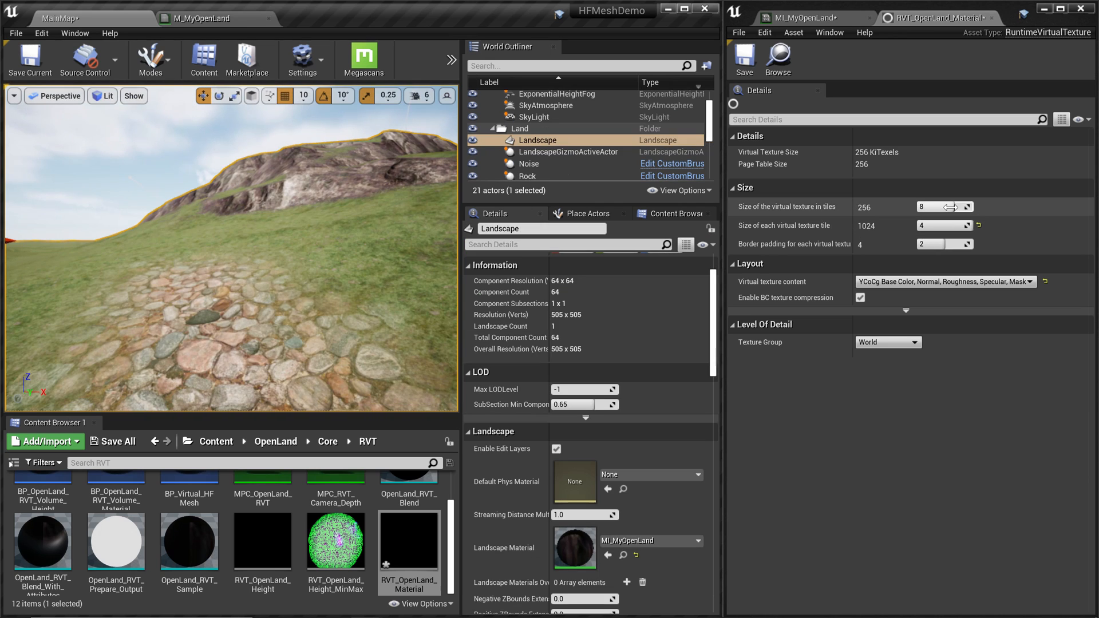